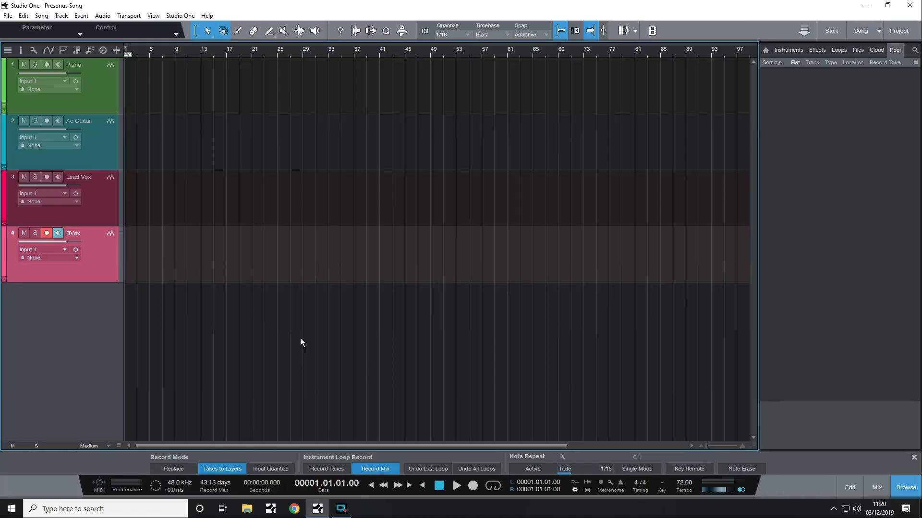
mouse_move(188, 169)
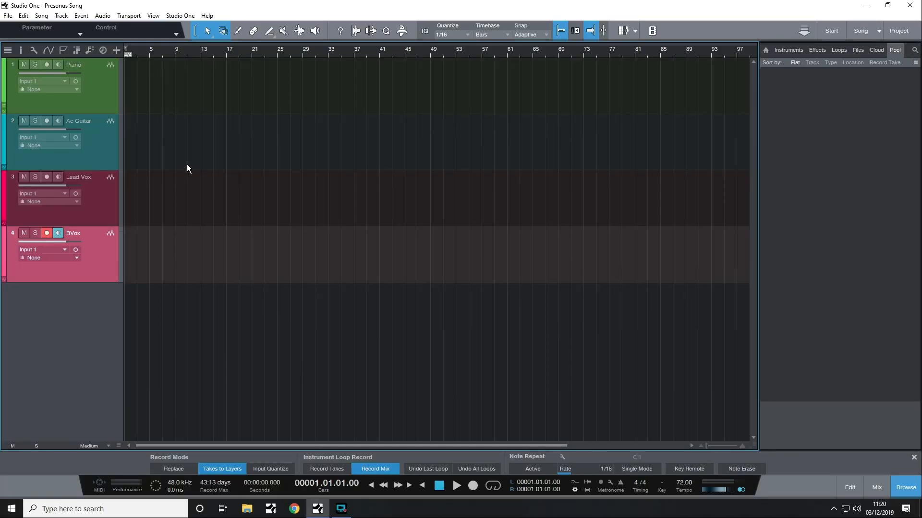
mouse_move(166, 251)
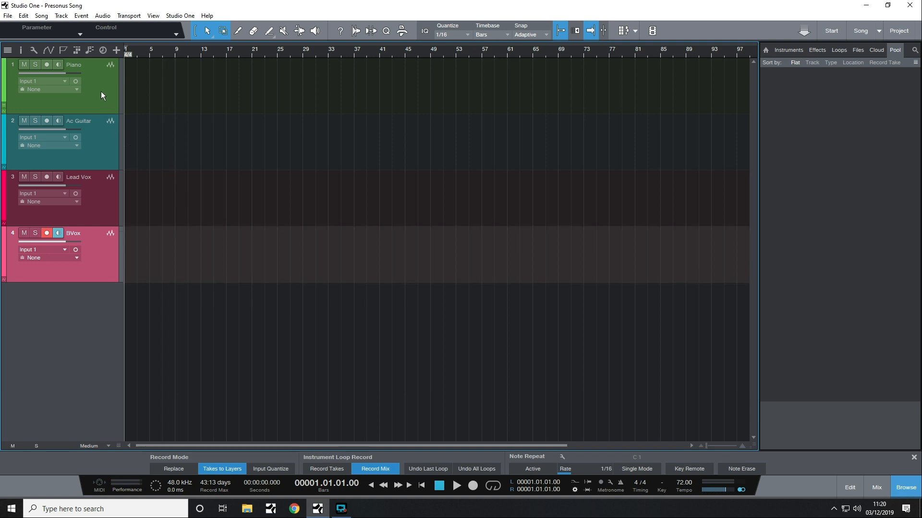
Step: Arm the Ac Guitar, BVox and Lead Vox tracks for recording
click(46, 121)
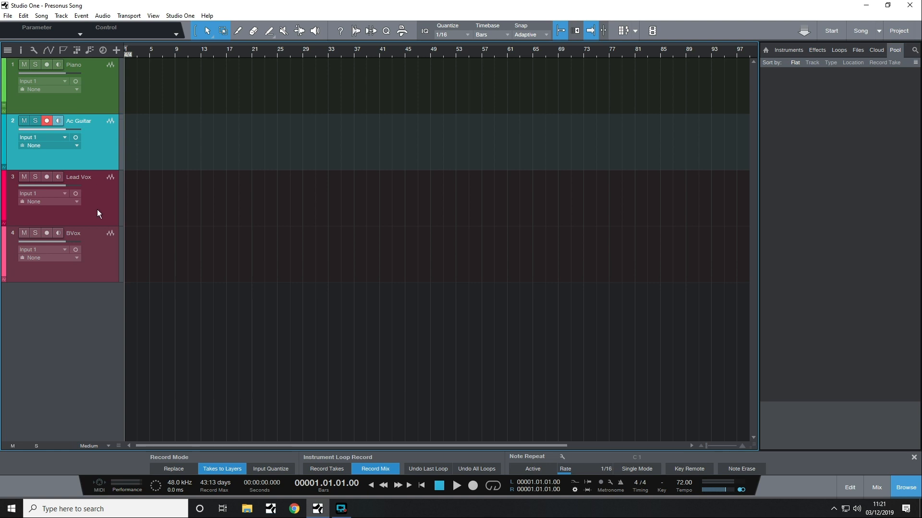
click(46, 232)
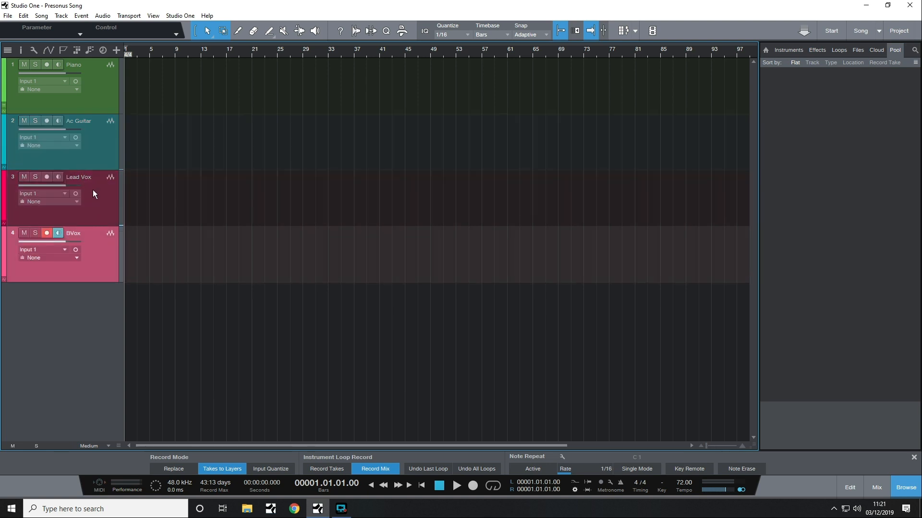
click(46, 177)
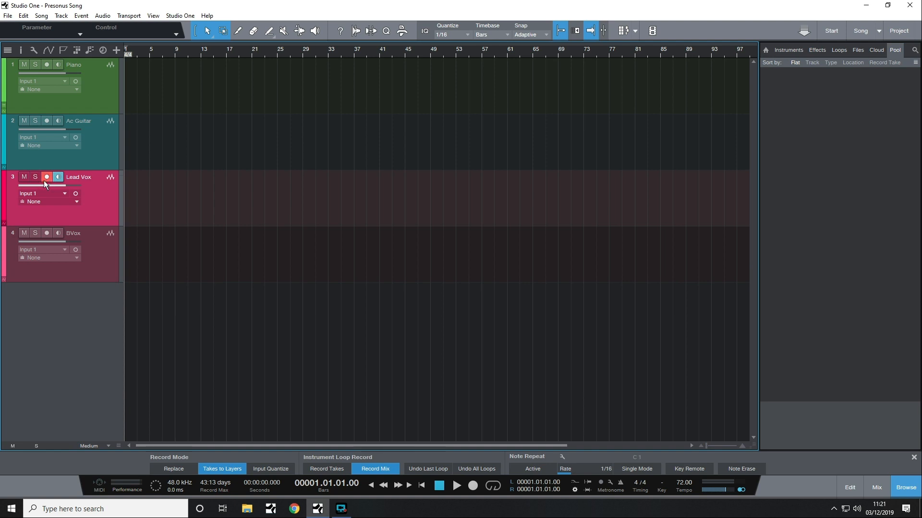
mouse_move(46, 180)
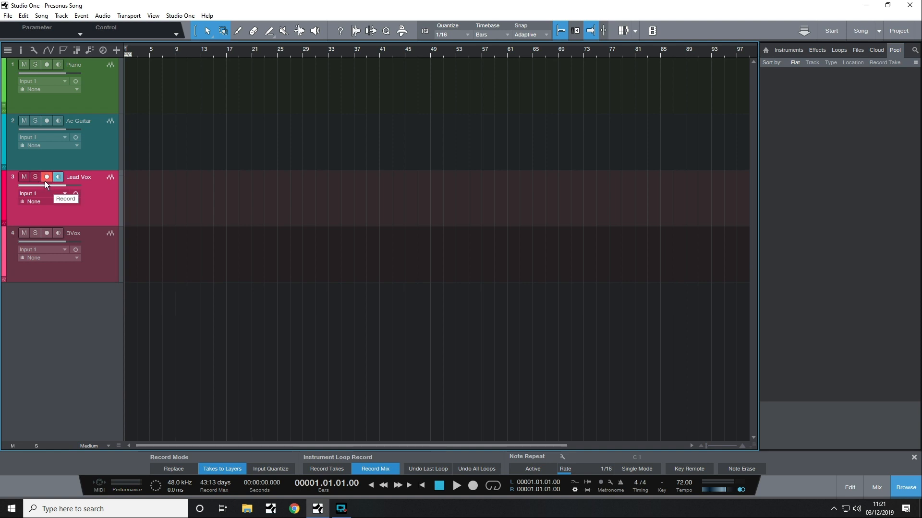
mouse_move(58, 178)
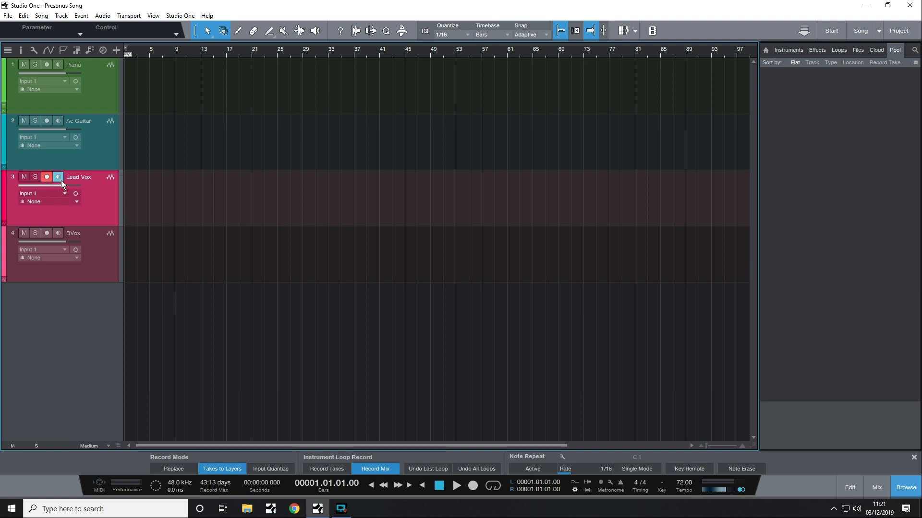
mouse_move(75, 193)
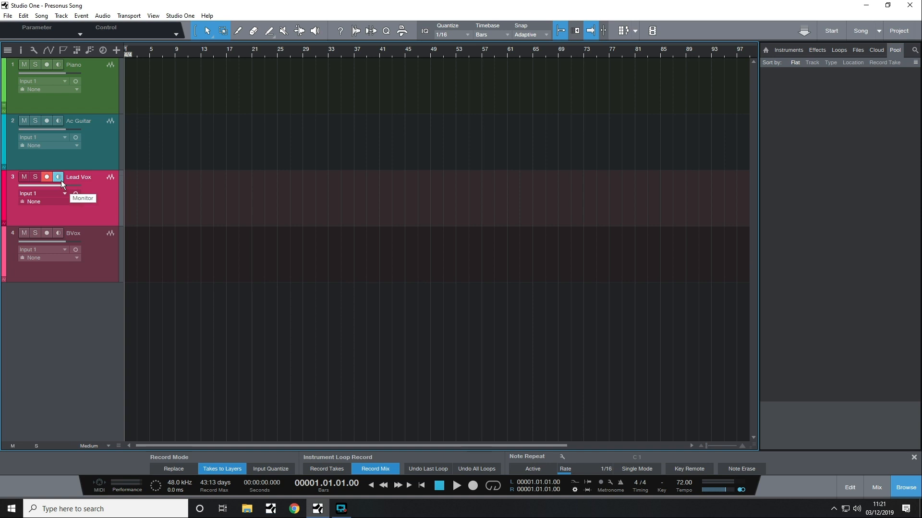
mouse_move(96, 149)
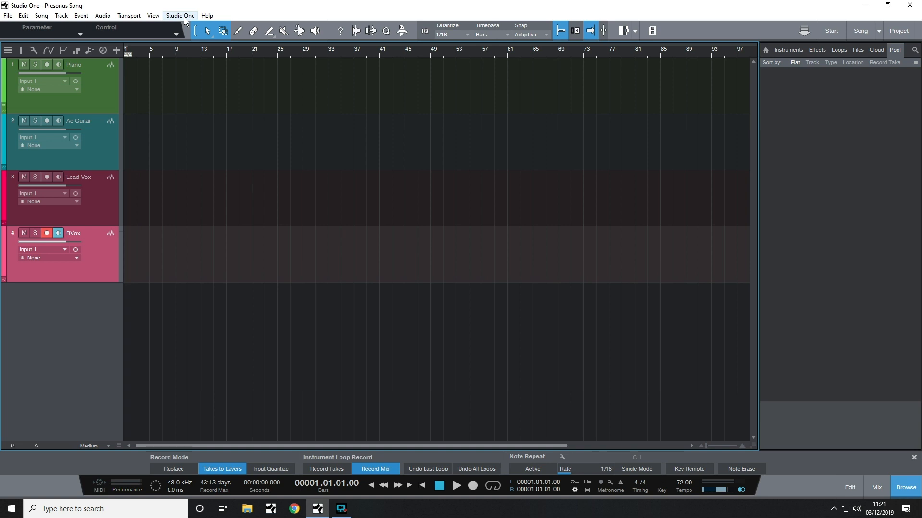
Step: In Advanced > Console options, disable 'Audio track monitoring follows record' and confirm
click(180, 16)
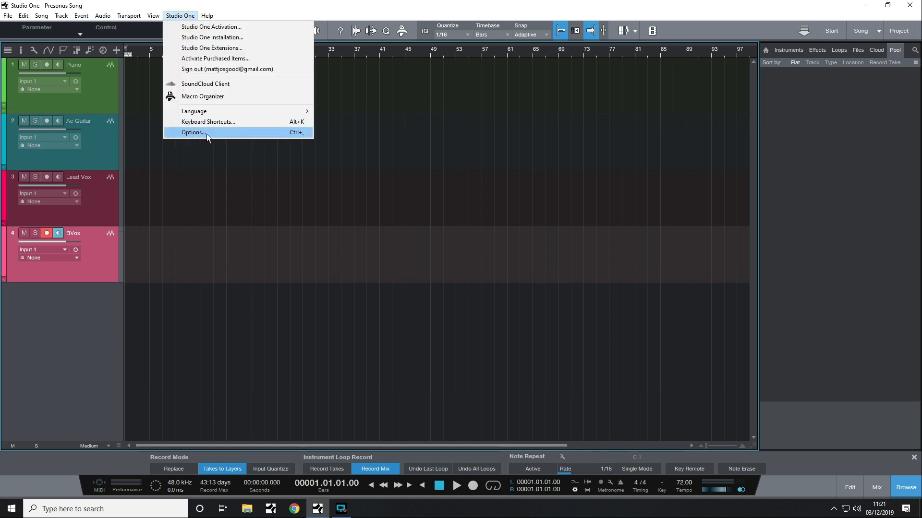
click(193, 132)
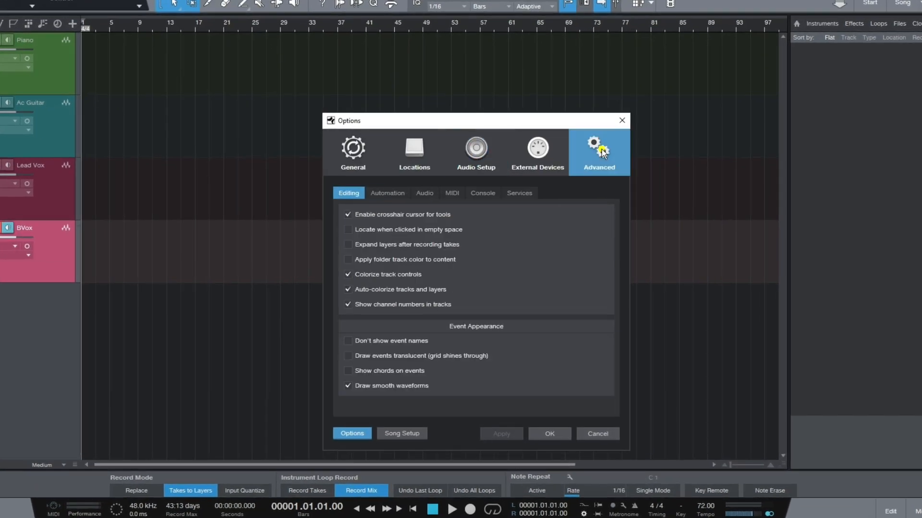
mouse_move(482, 195)
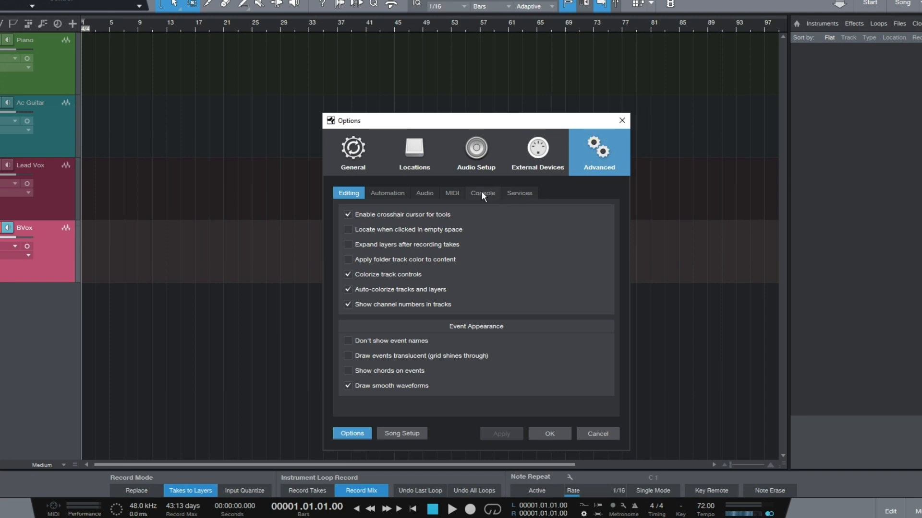
click(481, 193)
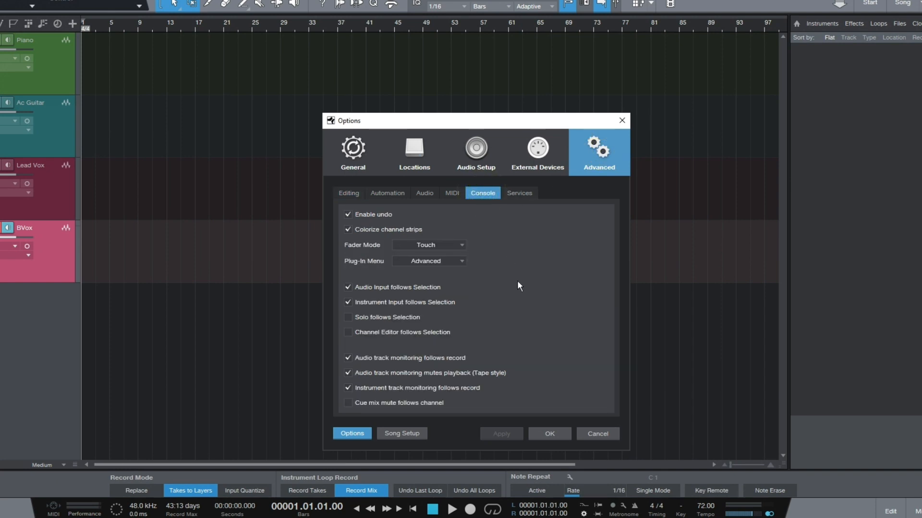
mouse_move(452, 341)
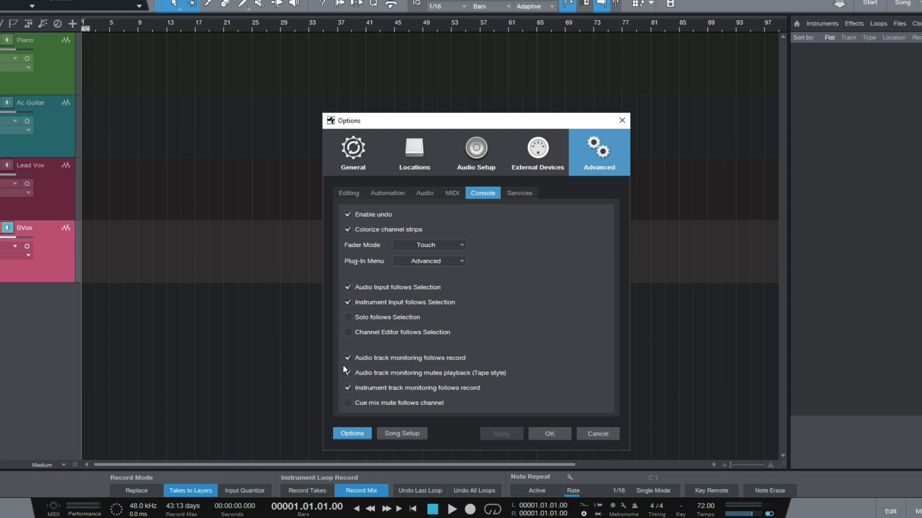
click(347, 358)
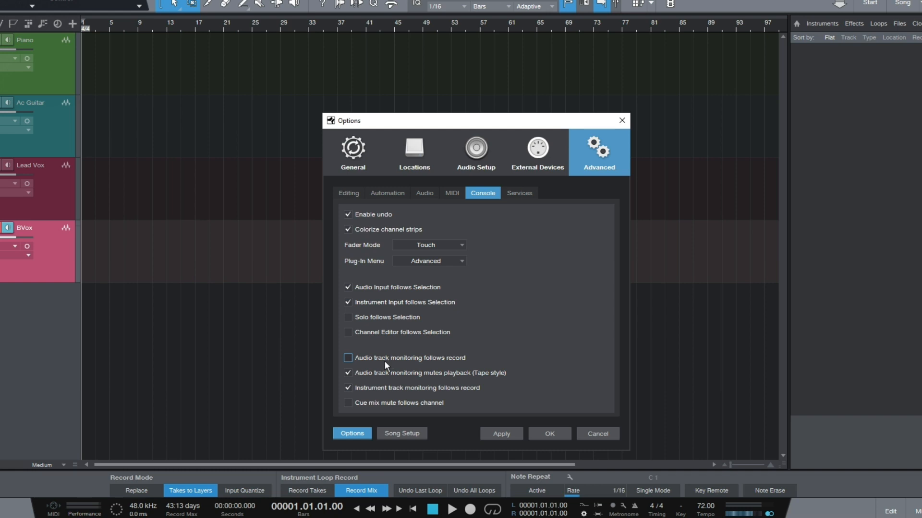
mouse_move(612, 389)
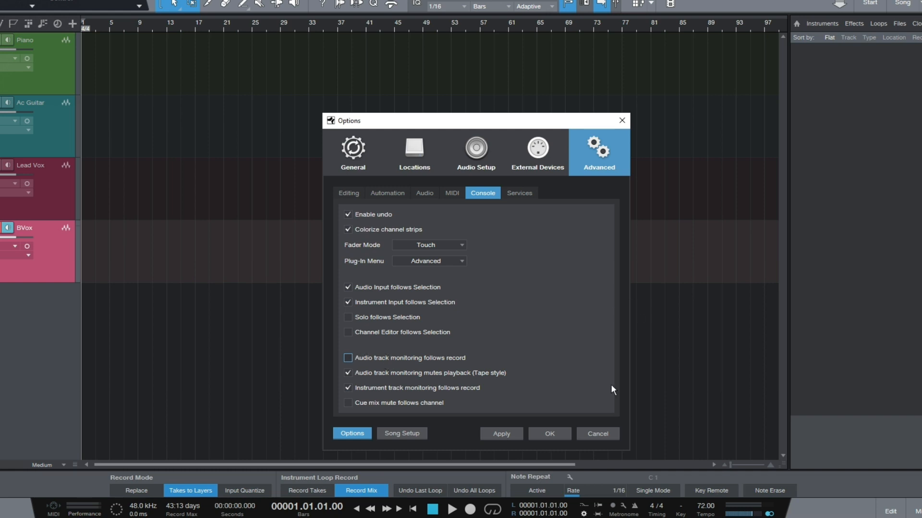
click(347, 358)
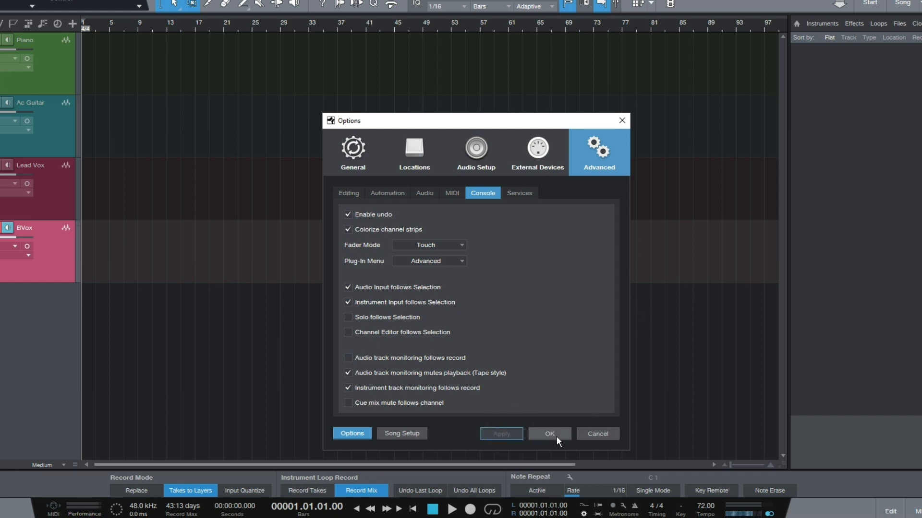
click(548, 434)
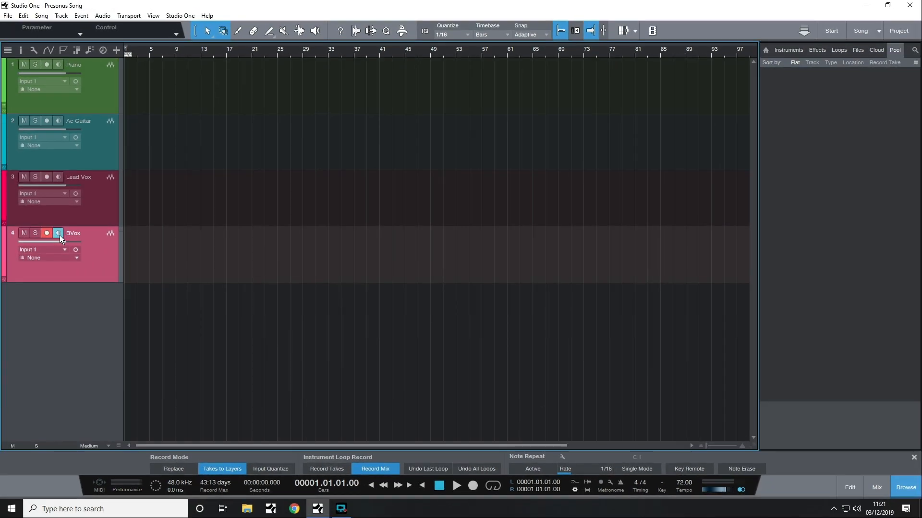
click(57, 232)
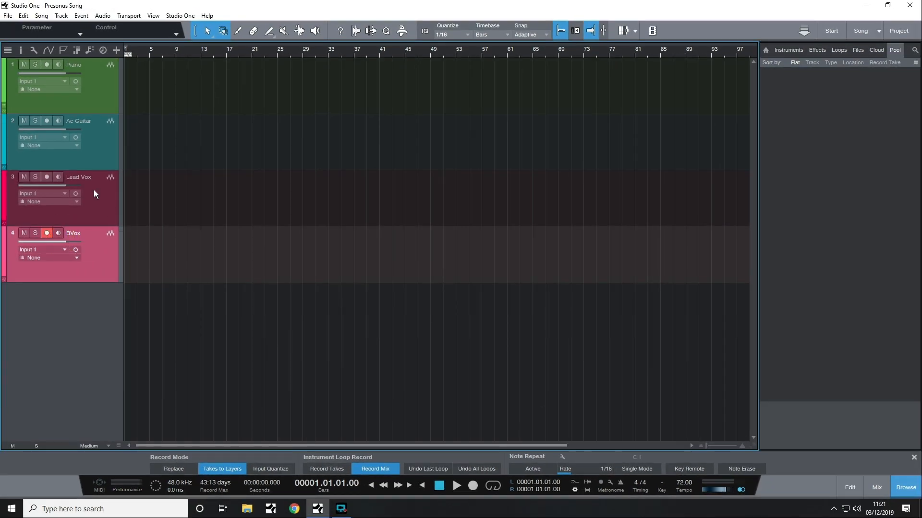
click(46, 64)
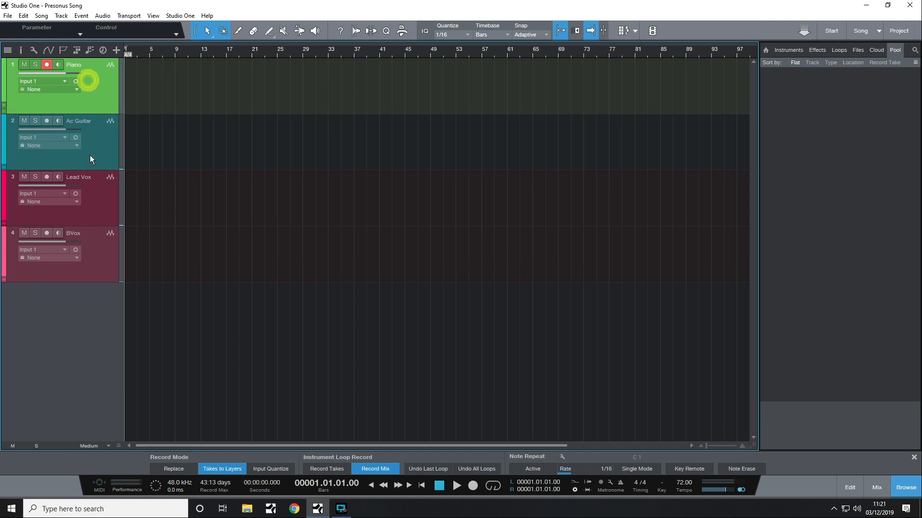
click(46, 177)
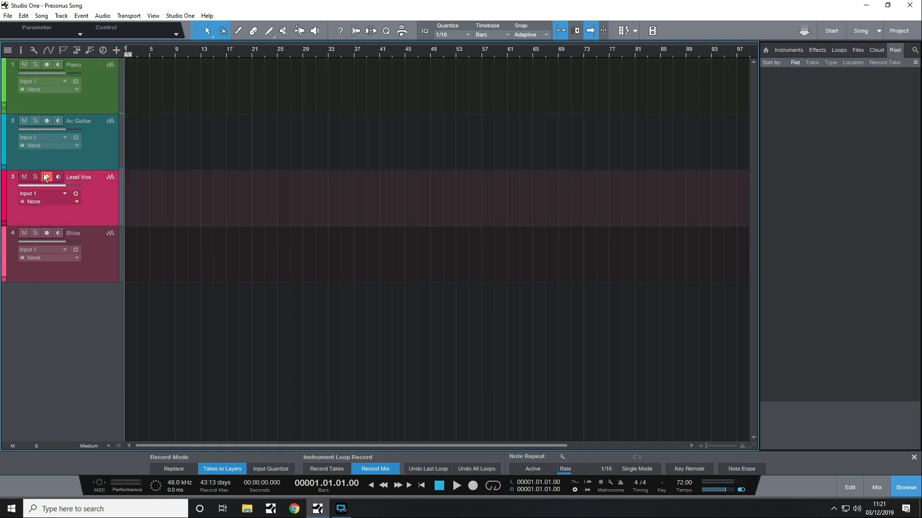
click(46, 177)
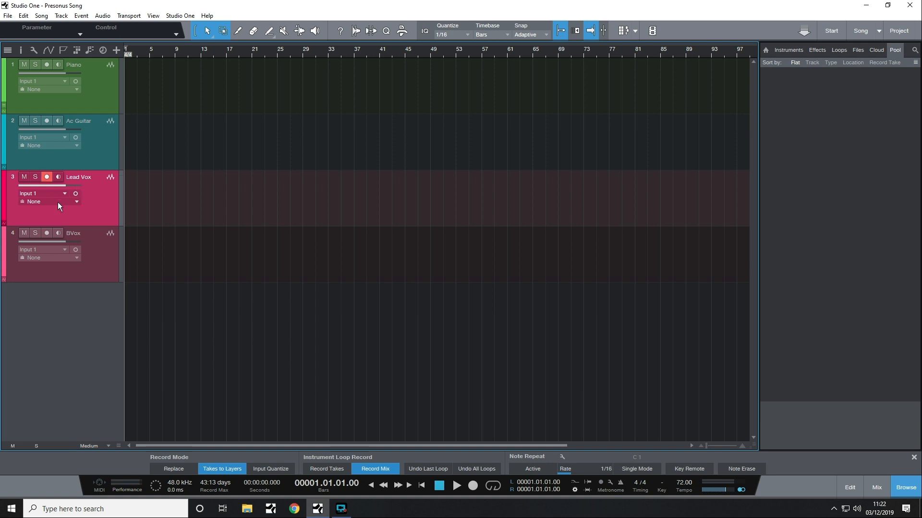
mouse_move(290, 266)
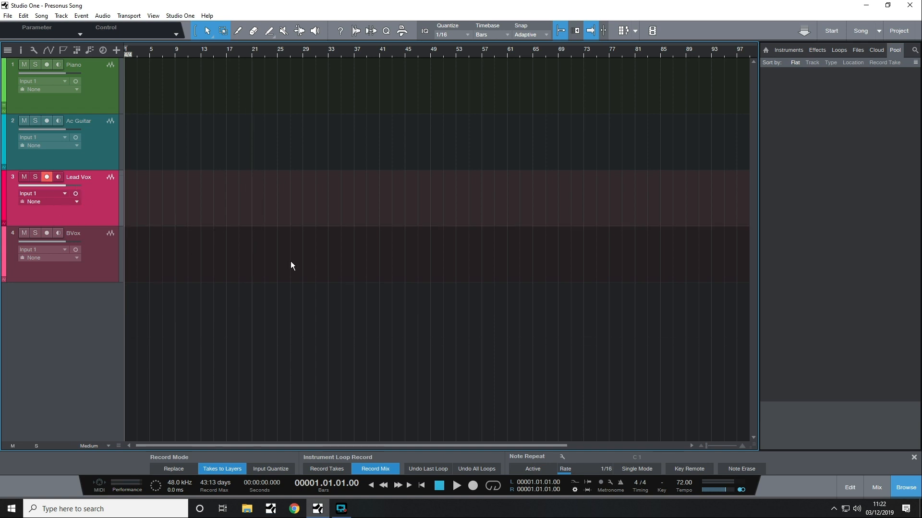
mouse_move(244, 224)
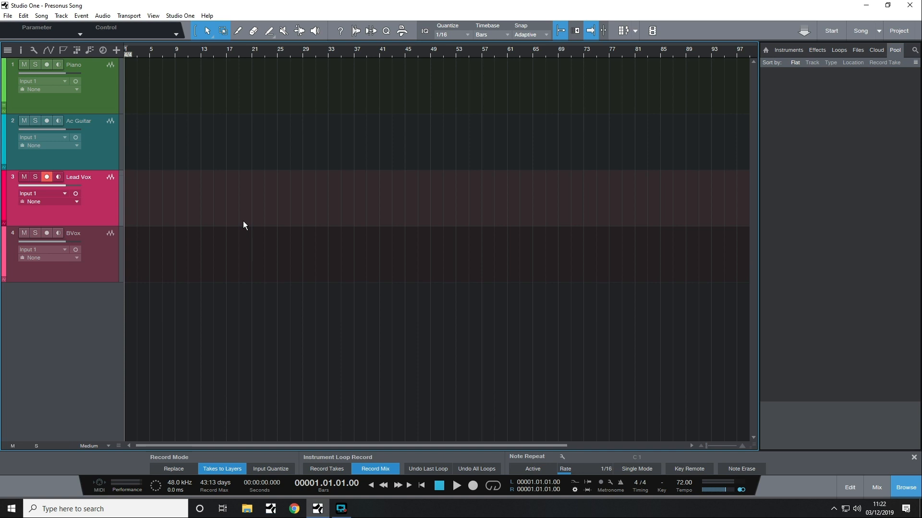
Step: Go to Song Setup > Audio I/O Setup and review the Outputs before returning to Inputs
click(180, 16)
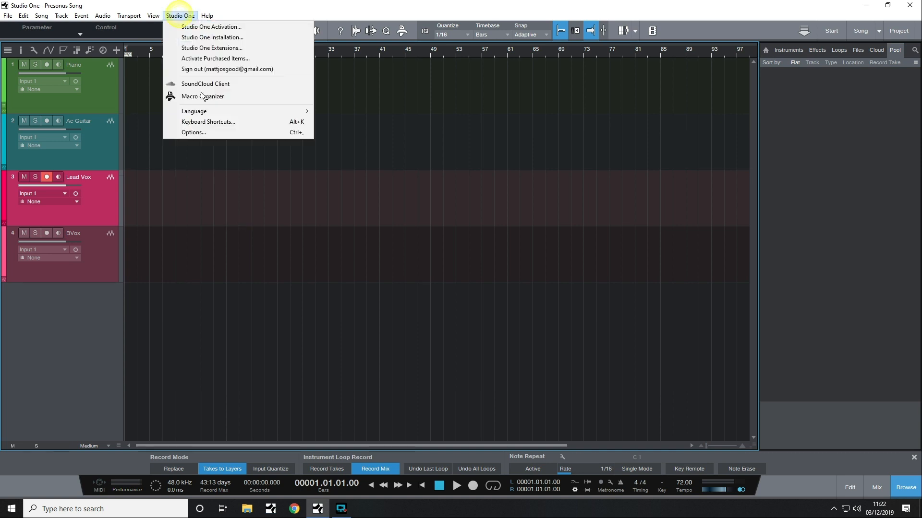
click(193, 132)
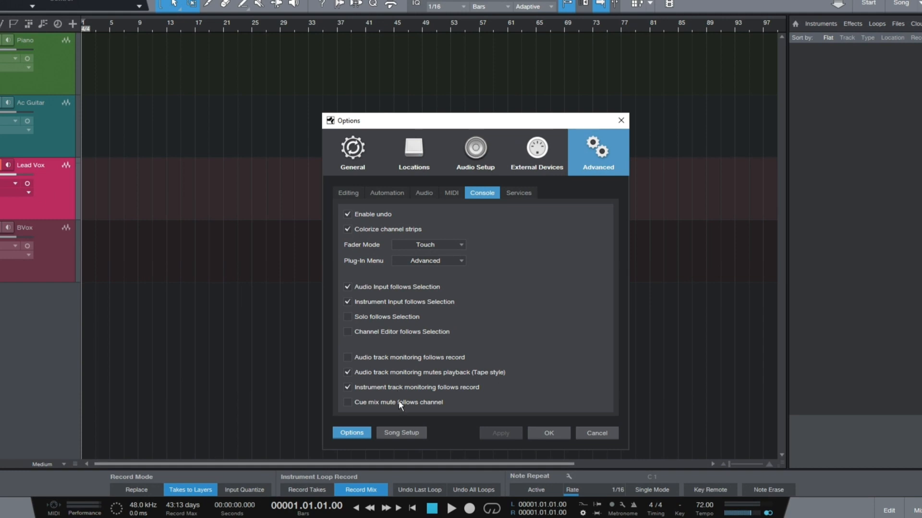
click(402, 432)
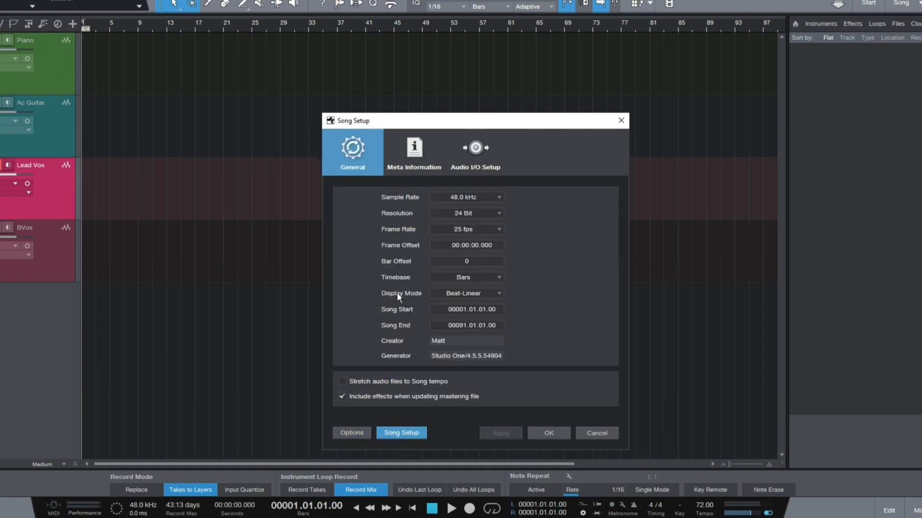
mouse_move(477, 151)
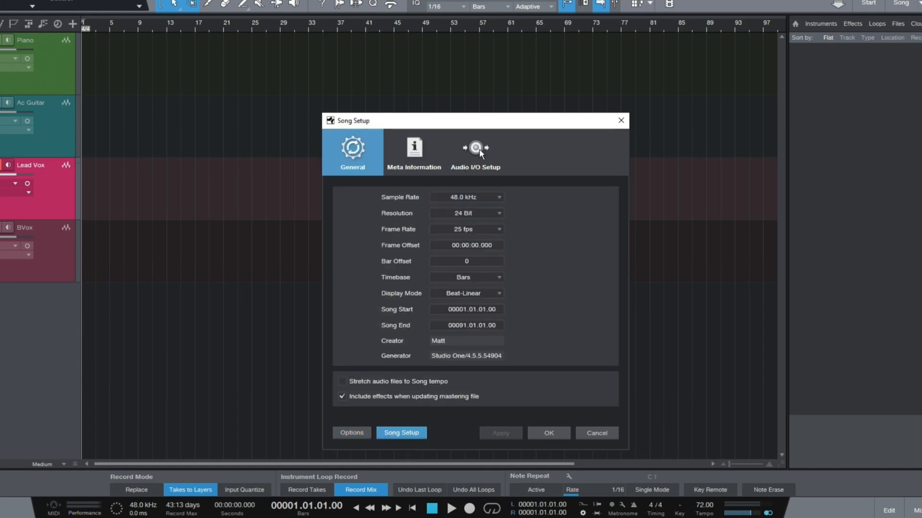
click(476, 152)
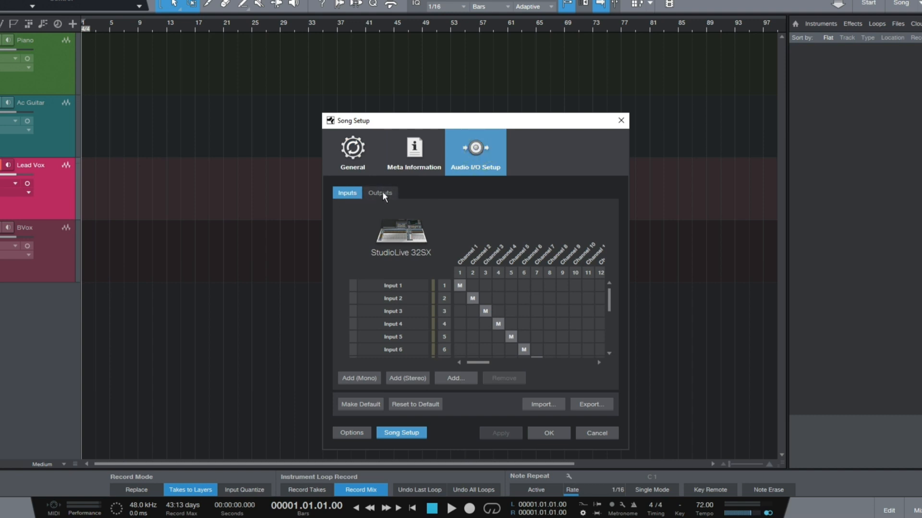
click(379, 193)
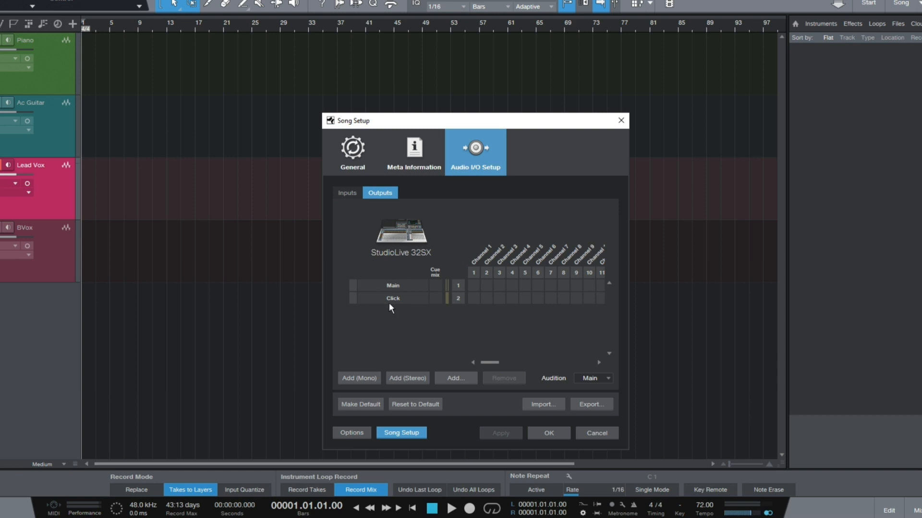
mouse_move(398, 309)
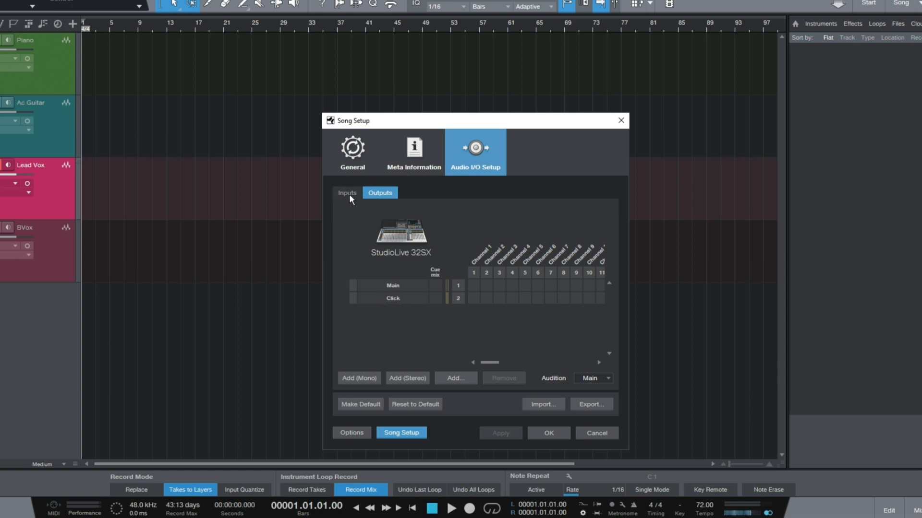
click(347, 193)
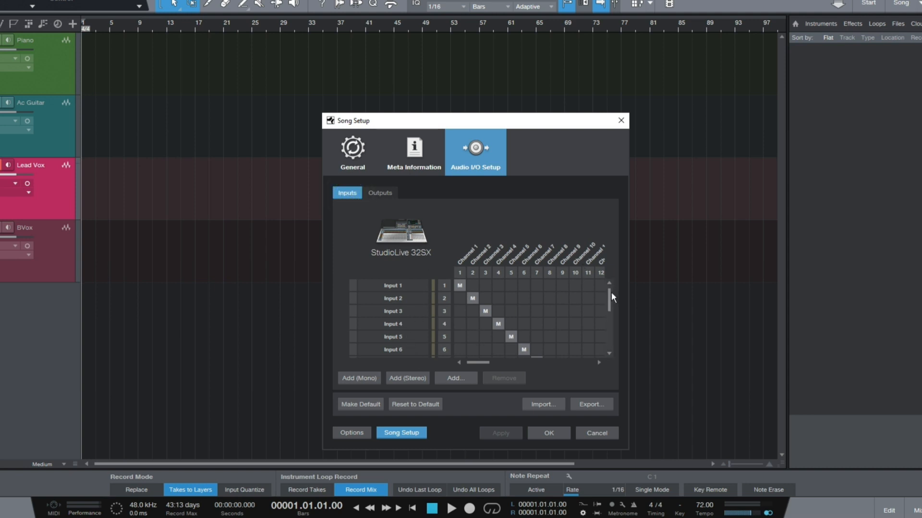
mouse_move(426, 329)
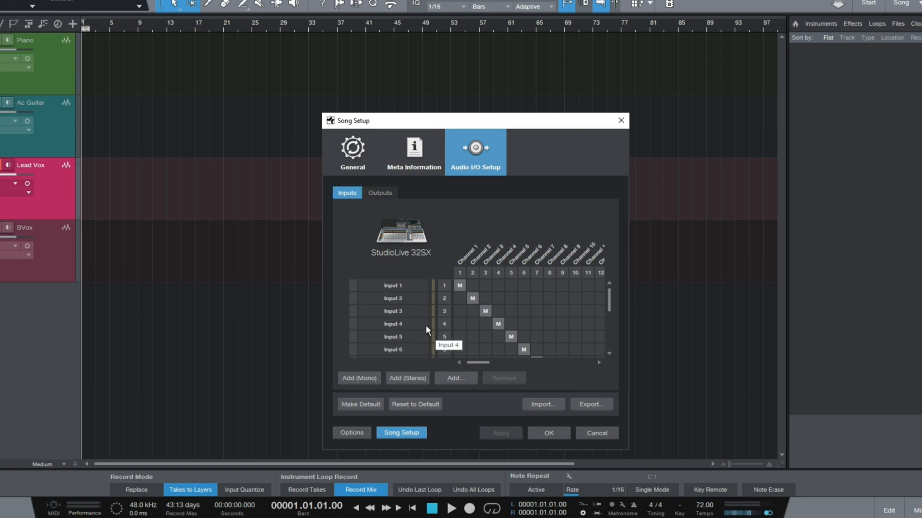
mouse_move(405, 307)
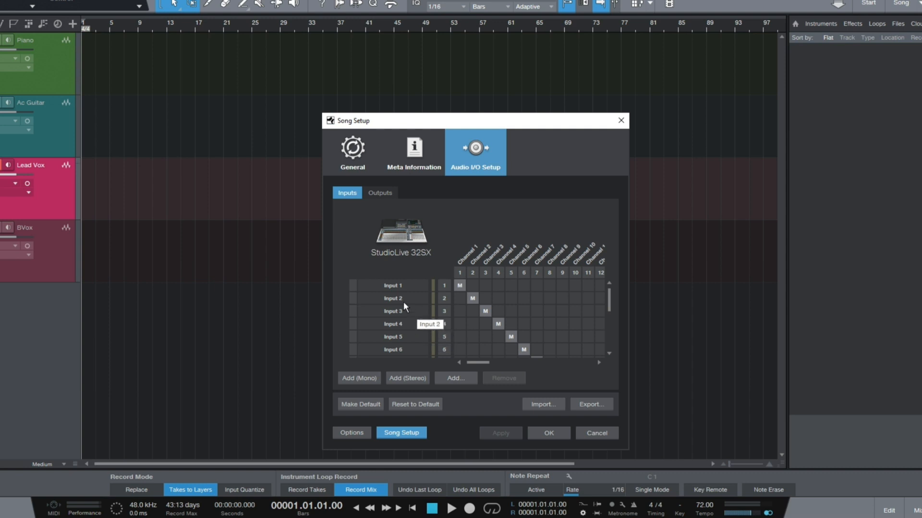
Step: Select Input 1 through Input 16 and remove them all, confirming the in-use prompt
click(391, 285)
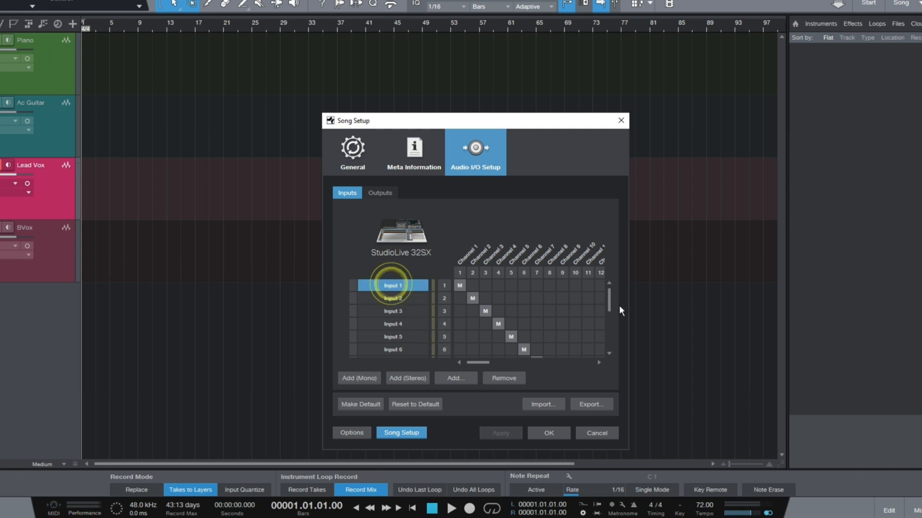
scroll(down, 3)
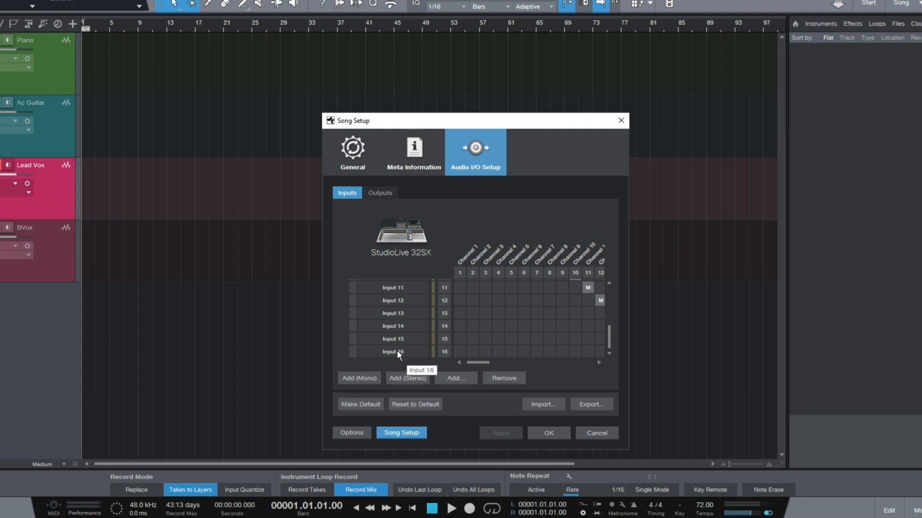
click(503, 378)
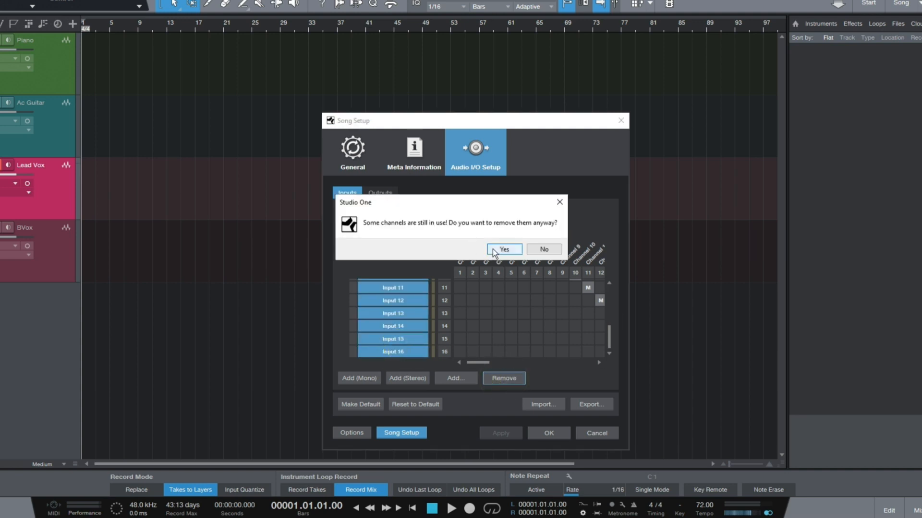
click(503, 249)
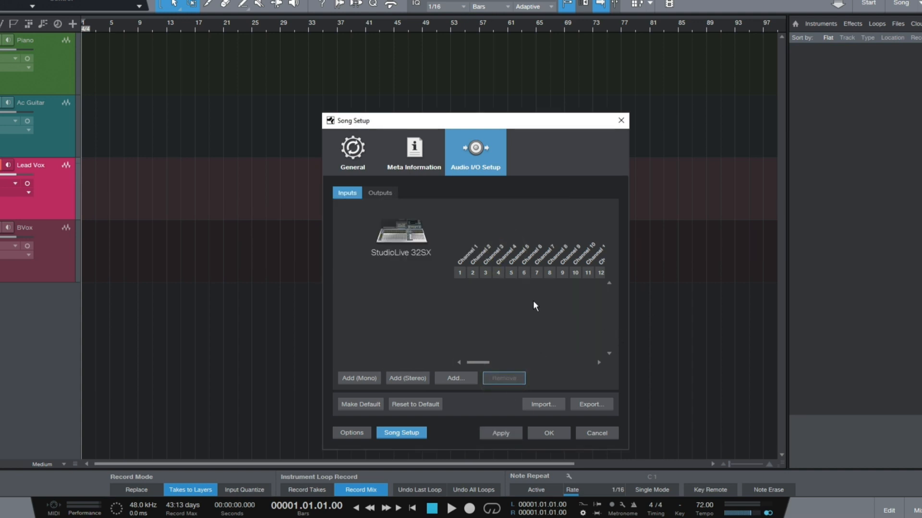
mouse_move(425, 321)
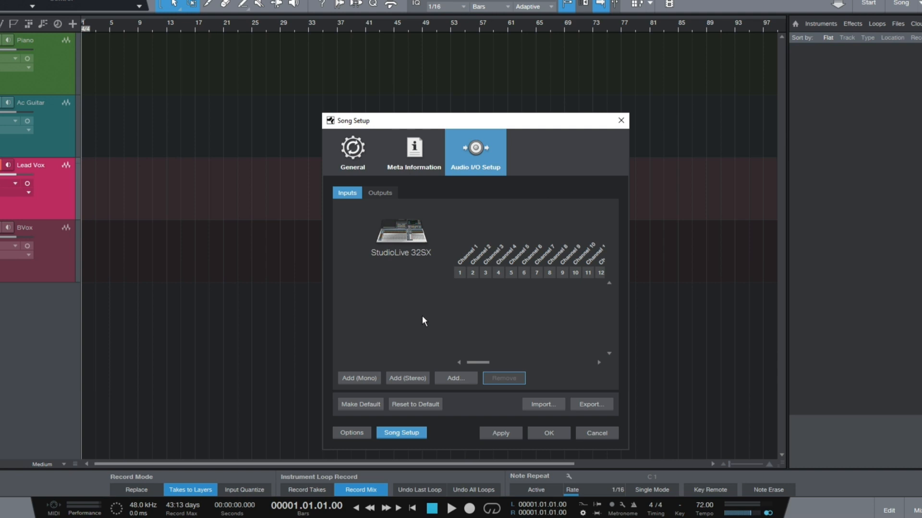
mouse_move(407, 378)
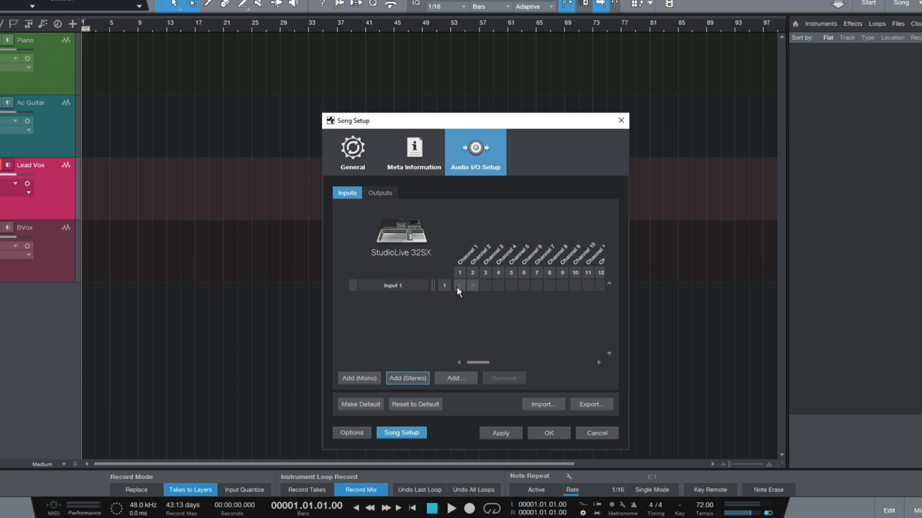
mouse_move(491, 331)
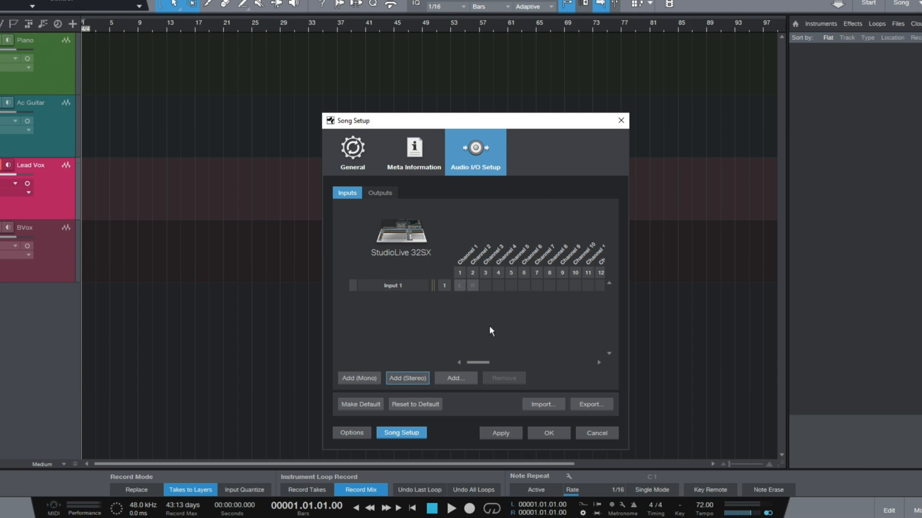
Step: Apply the new stereo PM2 input on StudioLive 32SX channels 1 and 2
click(501, 433)
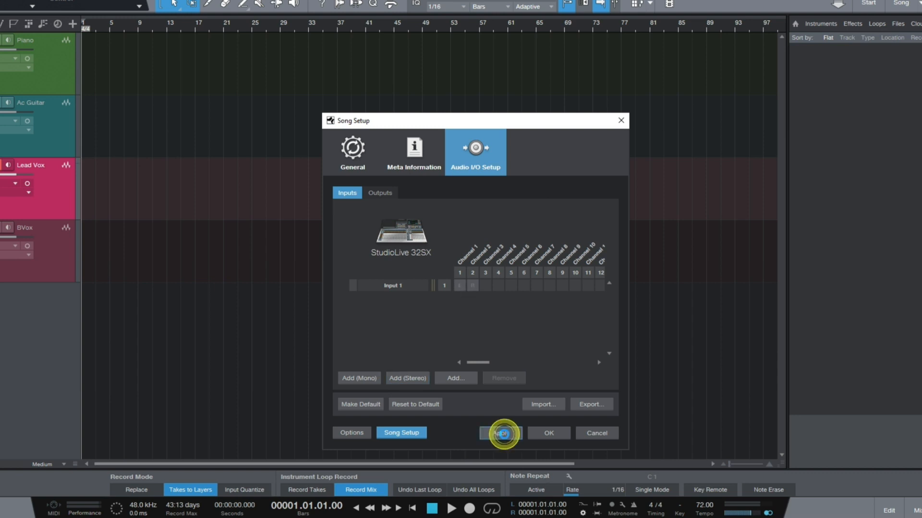
click(500, 433)
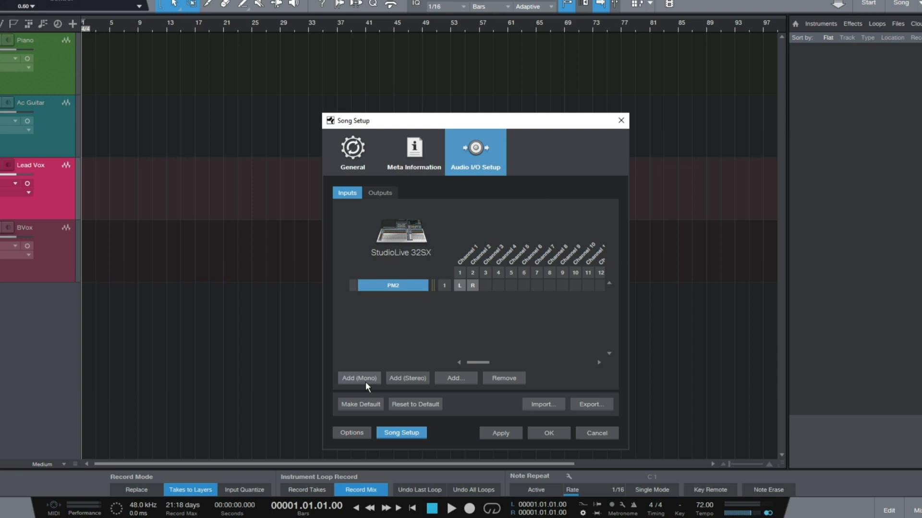
mouse_move(363, 387)
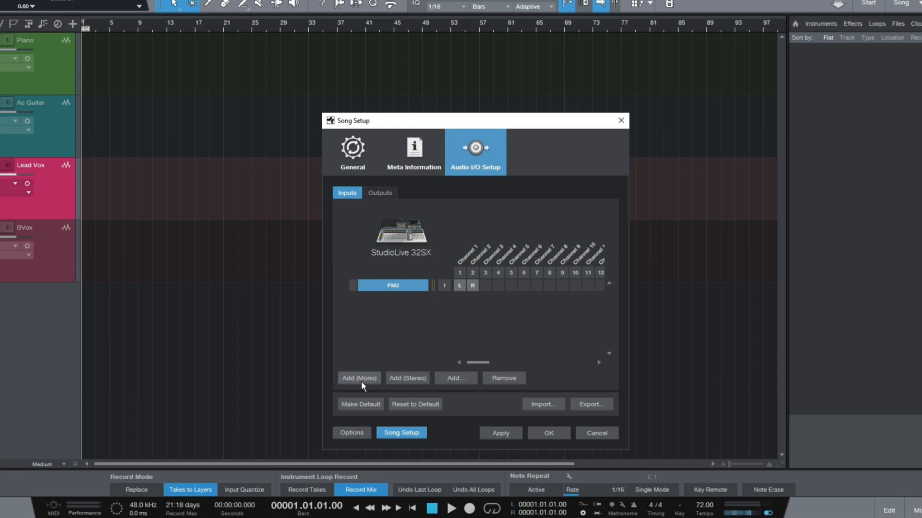
Step: Add a mono input and rename it PX1 on channel 3
click(358, 378)
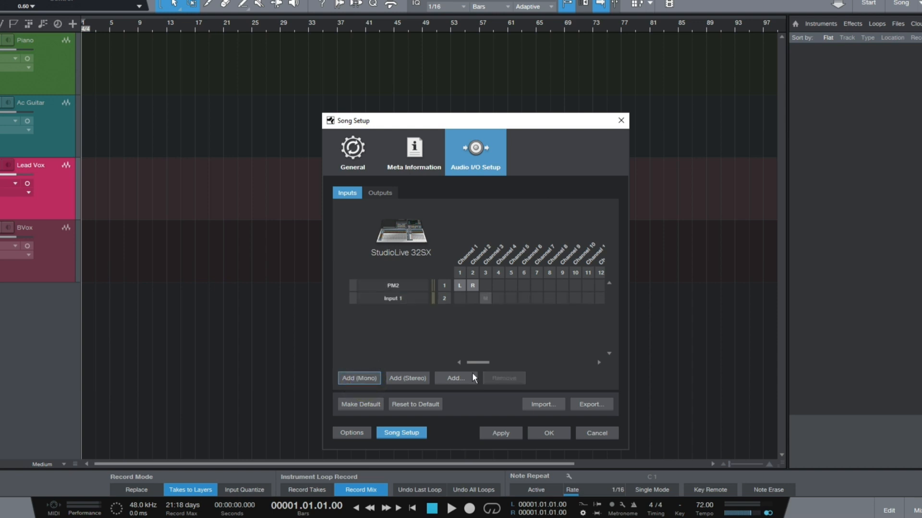
mouse_move(446, 398)
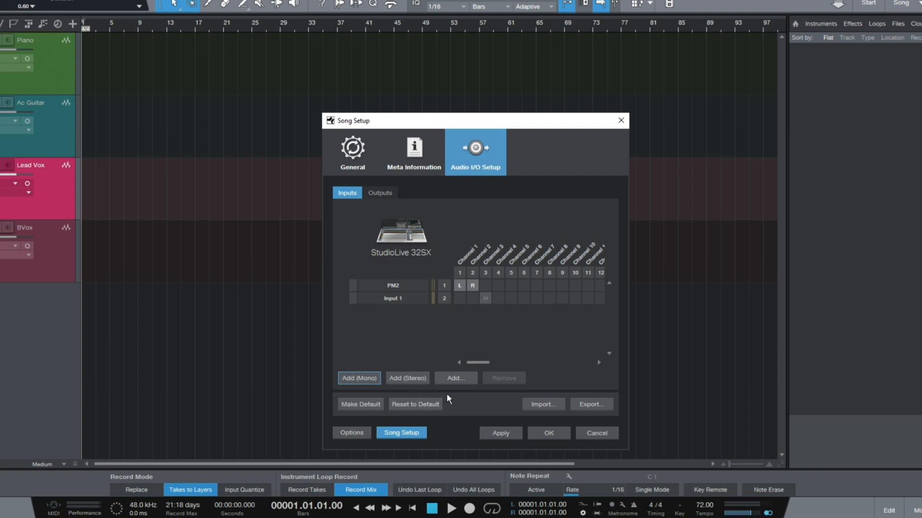
click(483, 299)
text(P)
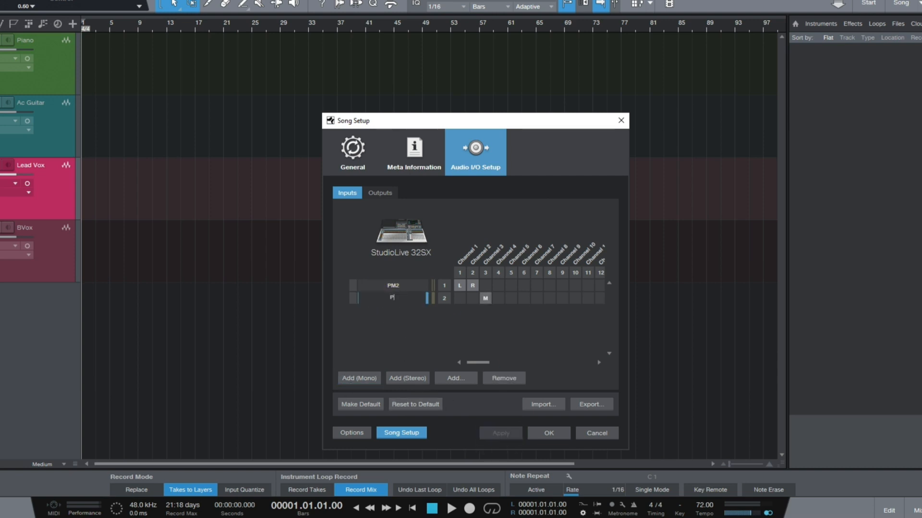
click(391, 297)
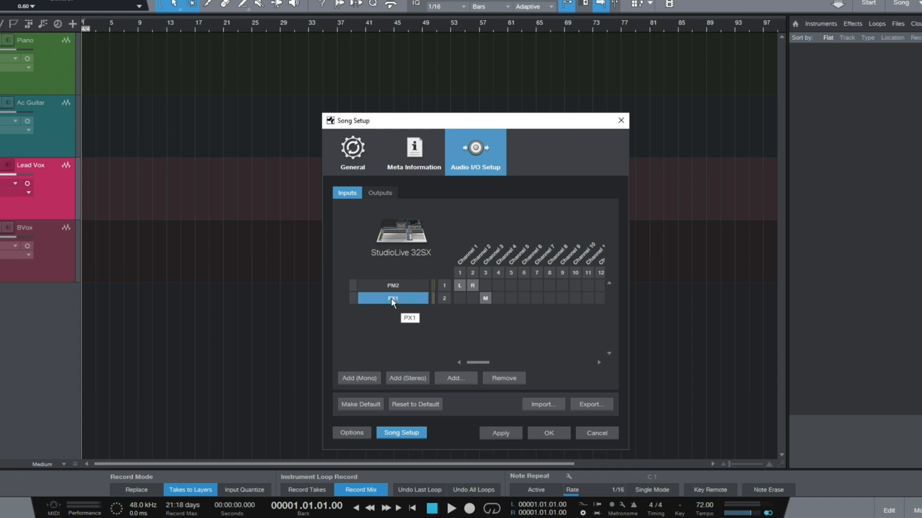
mouse_move(420, 319)
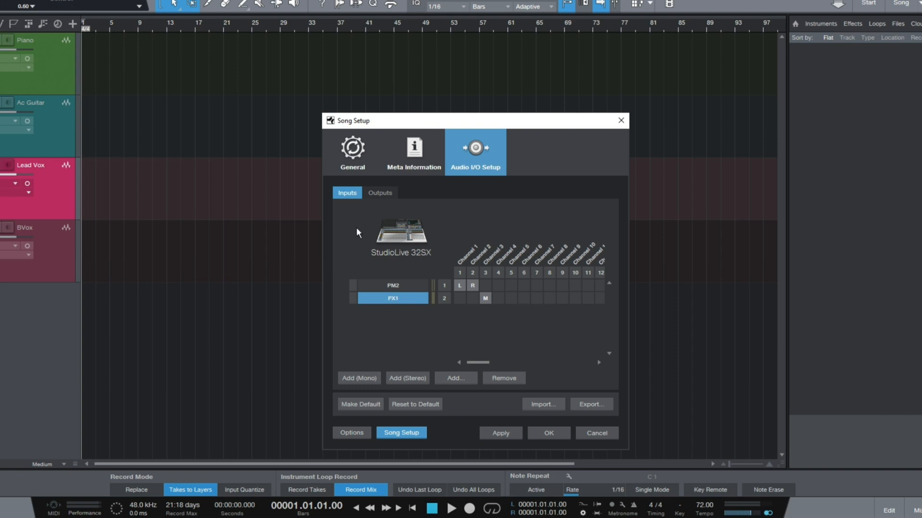
mouse_move(435, 334)
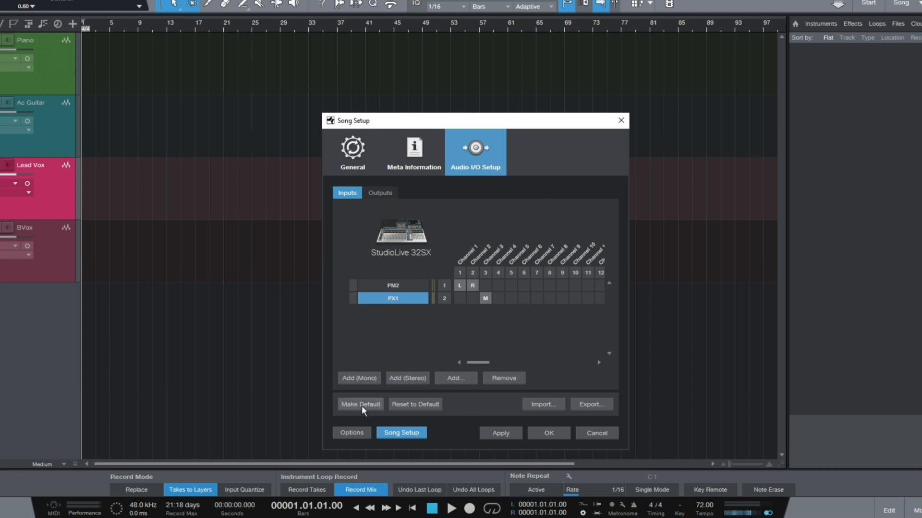
Step: Make the PM2/PX1 input setup the default for new songs
click(360, 404)
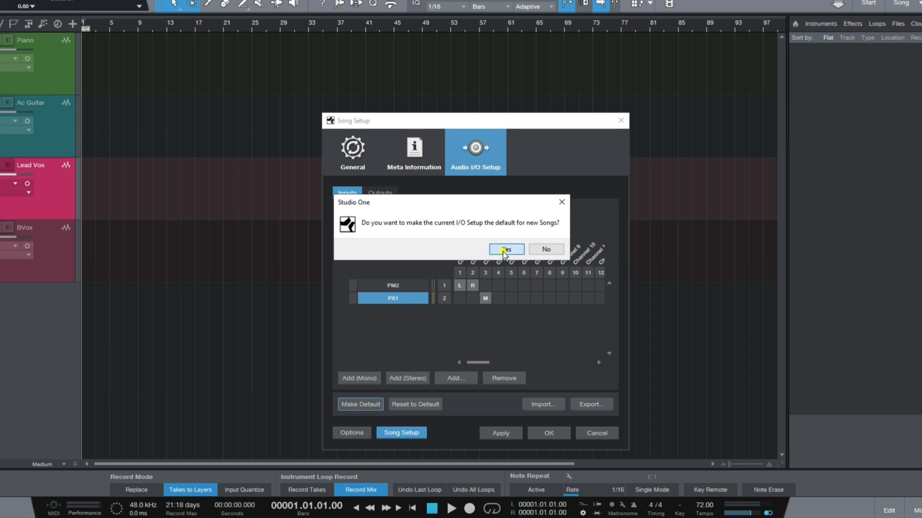
click(504, 249)
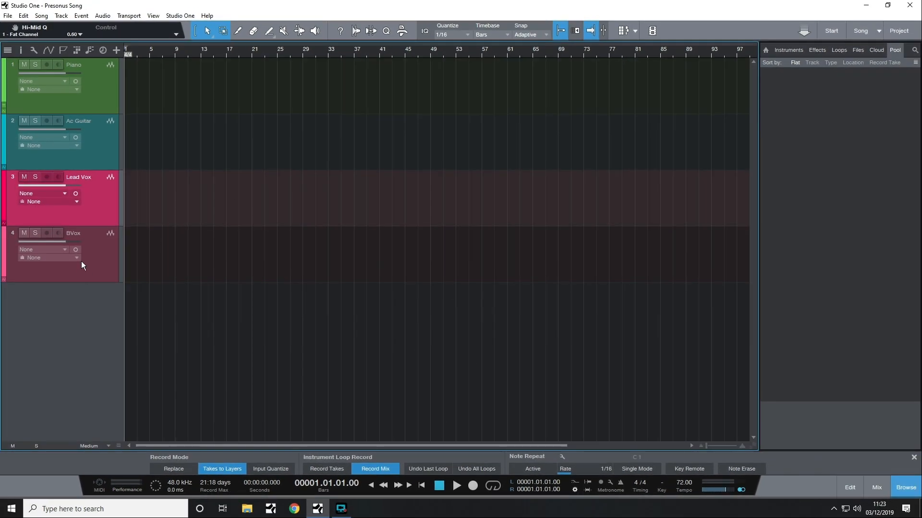
Step: Assign the PM2 stereo input to both the Piano and Ac Guitar tracks
click(93, 70)
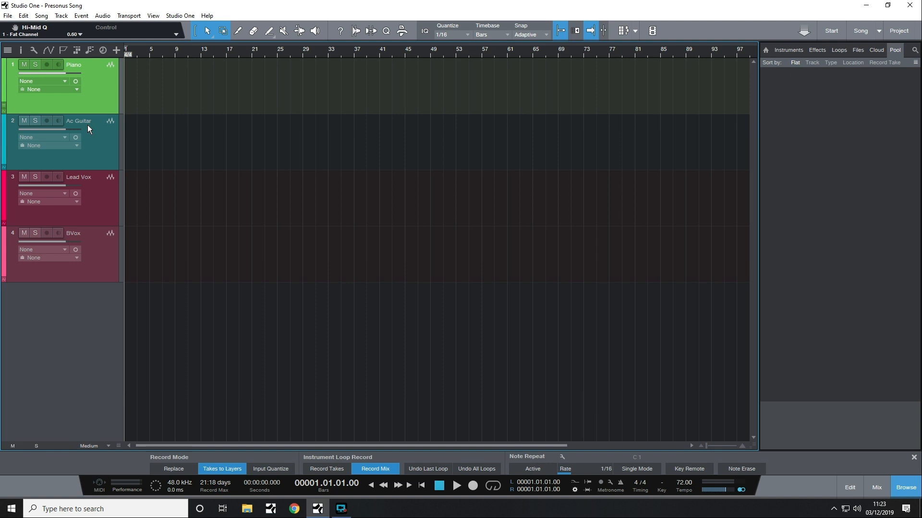
mouse_move(117, 100)
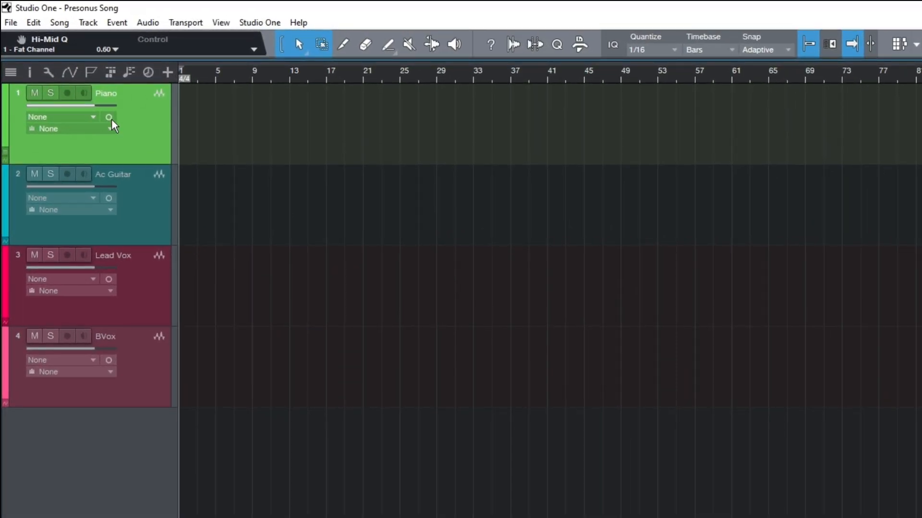
click(108, 117)
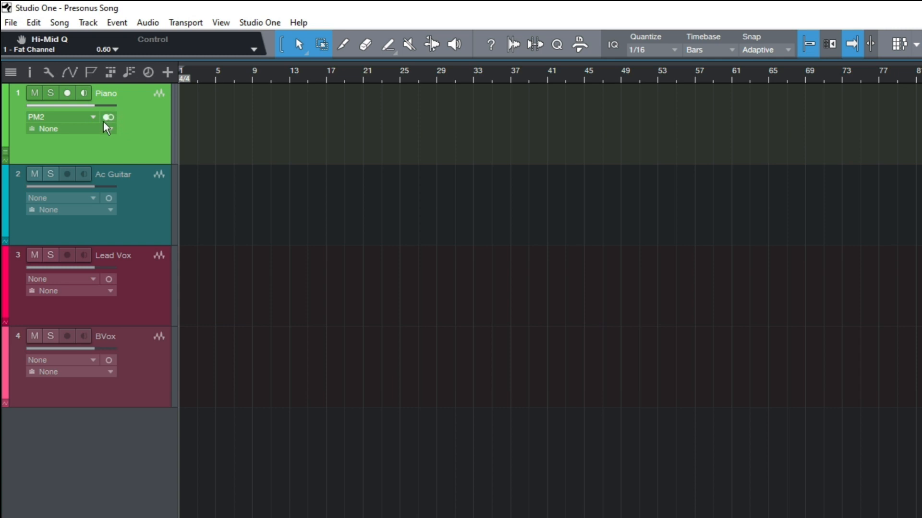
mouse_move(41, 131)
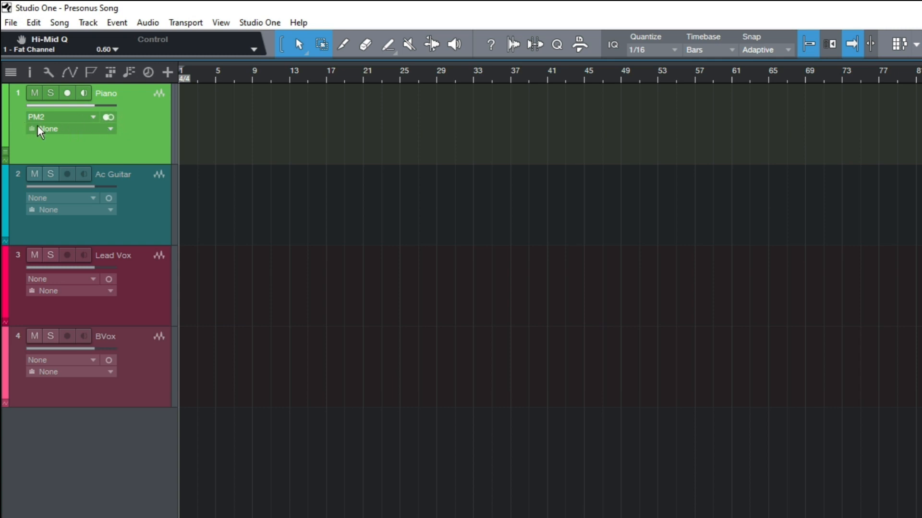
mouse_move(112, 205)
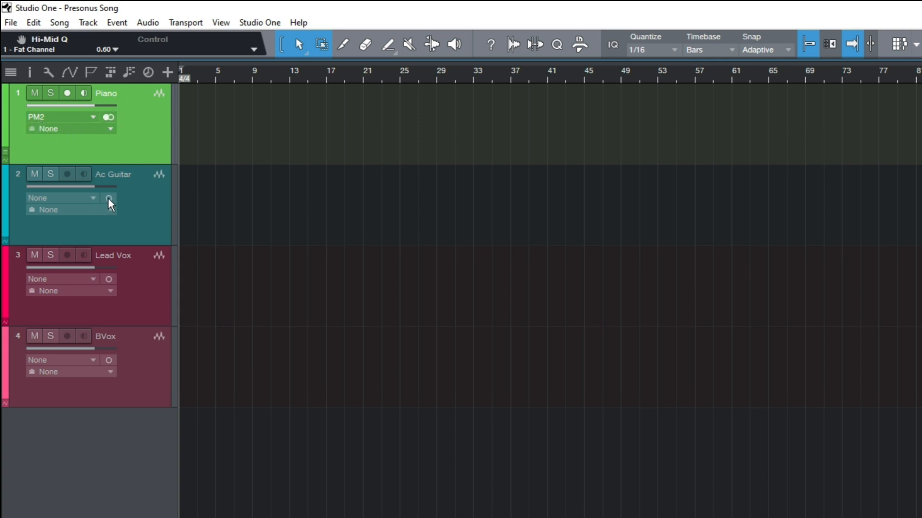
click(108, 198)
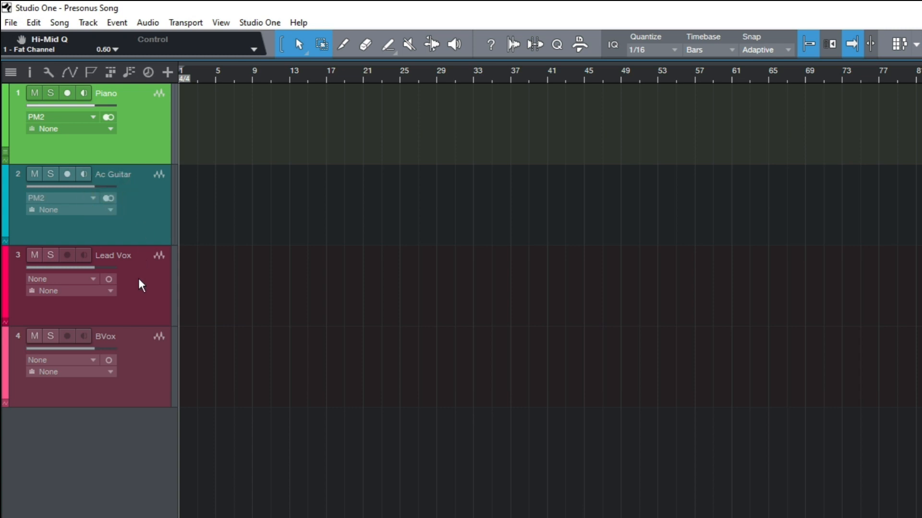
mouse_move(134, 277)
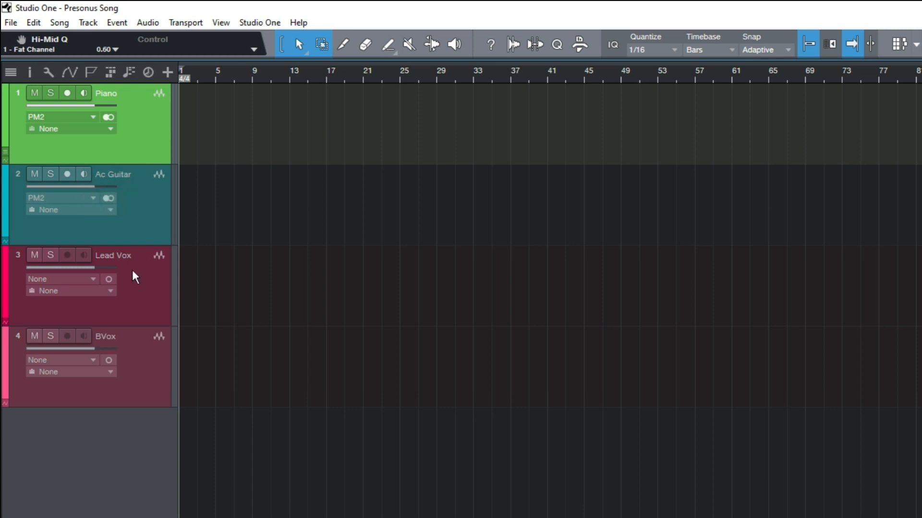
mouse_move(94, 286)
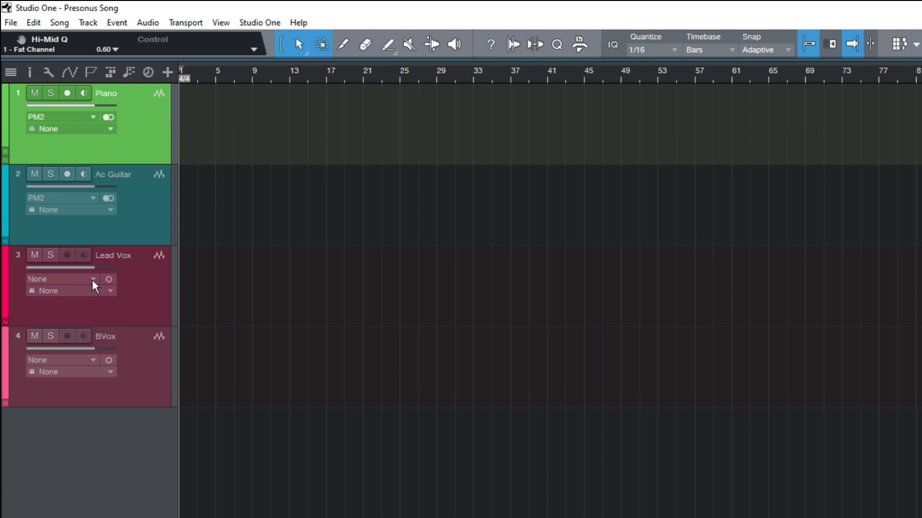
Step: Assign the PX1 – Channel 3 input to both the Lead Vox and BVox tracks
click(93, 278)
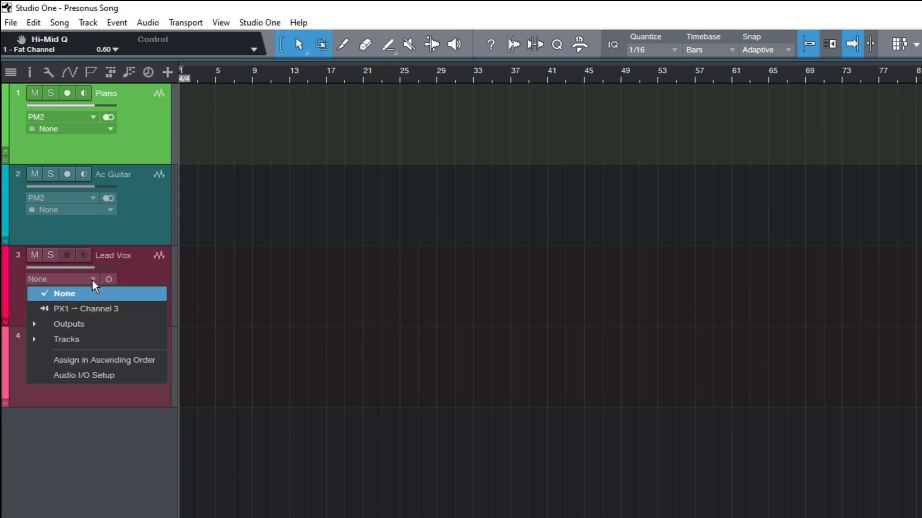
mouse_move(67, 308)
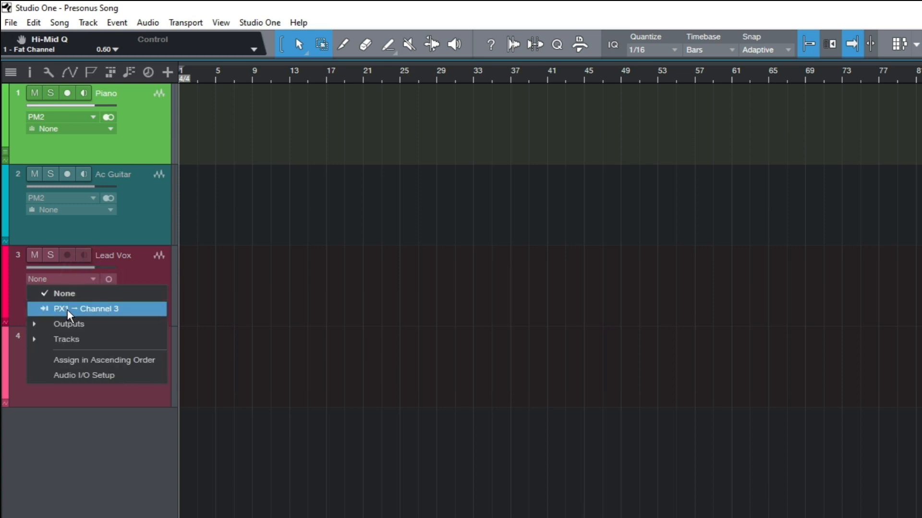
click(86, 308)
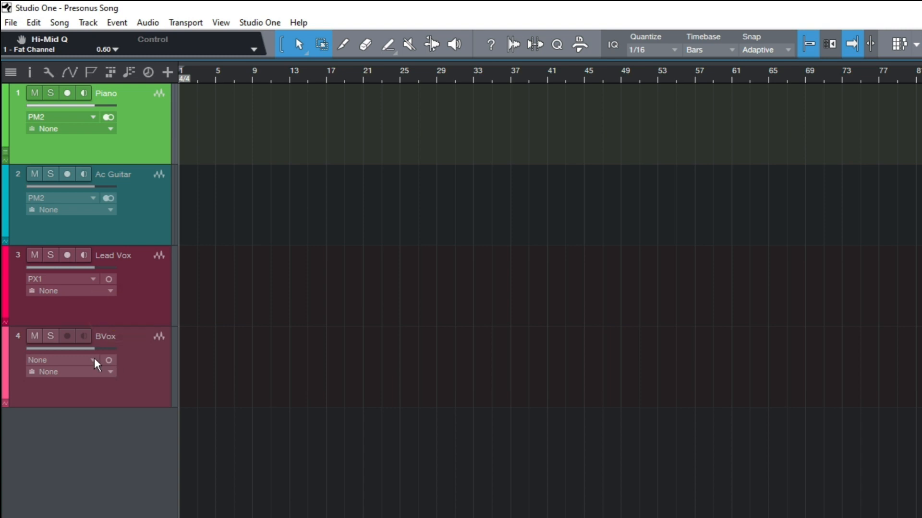
click(109, 360)
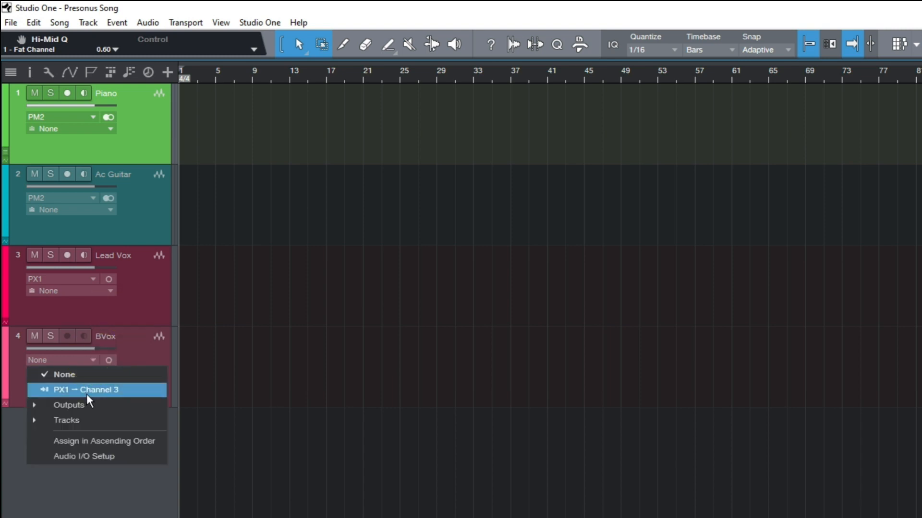
click(88, 389)
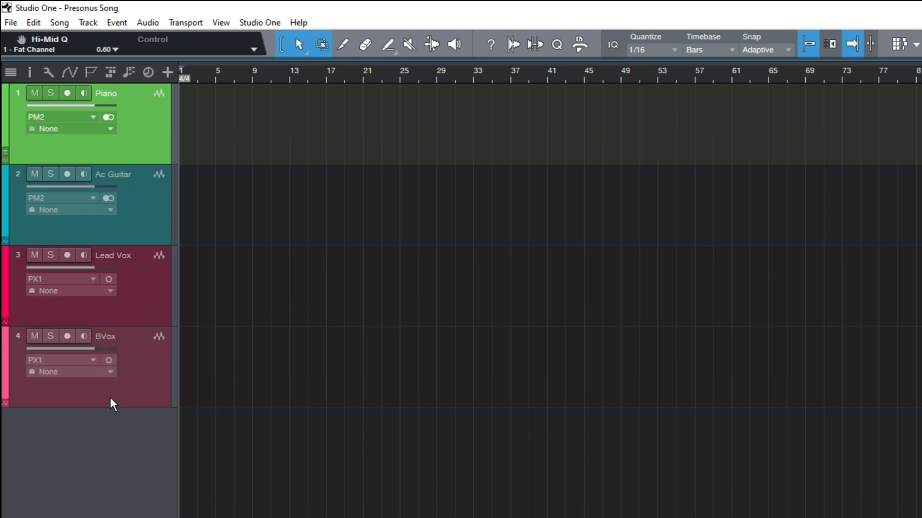